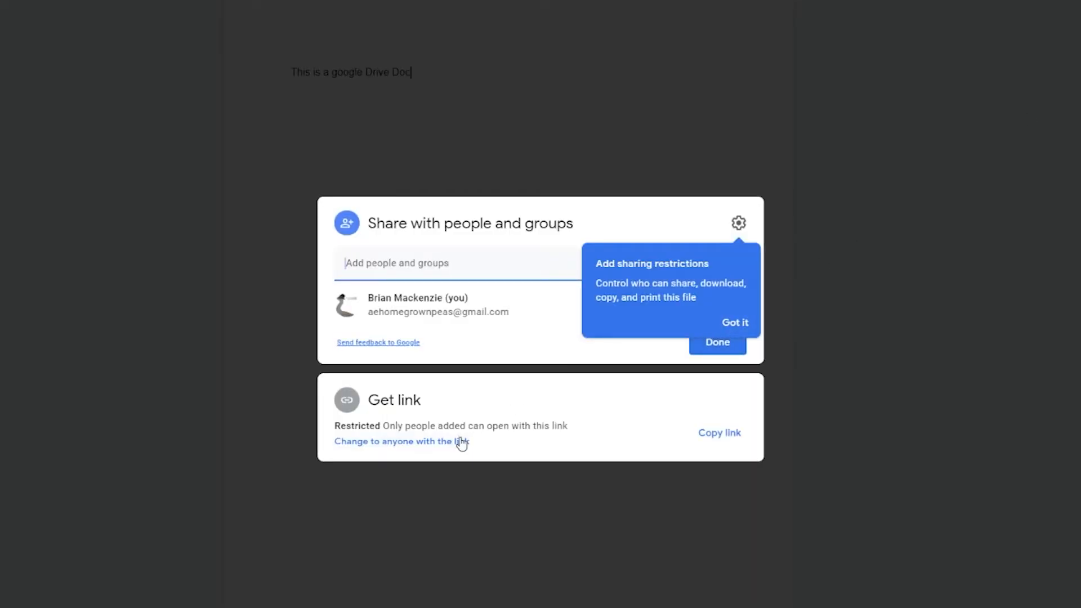
# Step: Share the document so anyone with the link can view it as a Viewer
pyautogui.click(401, 442)
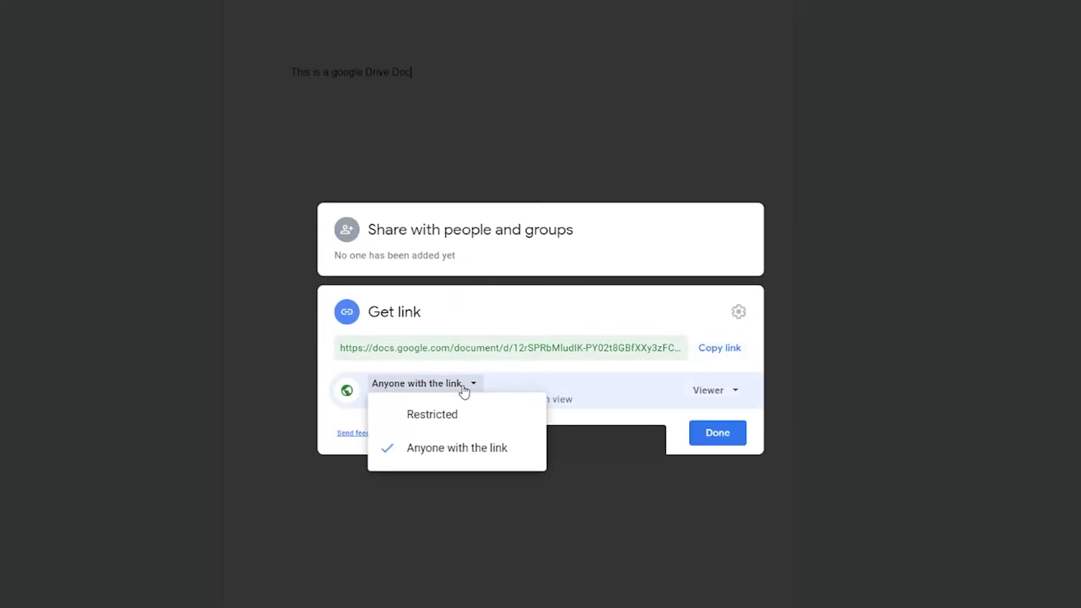
pyautogui.click(457, 447)
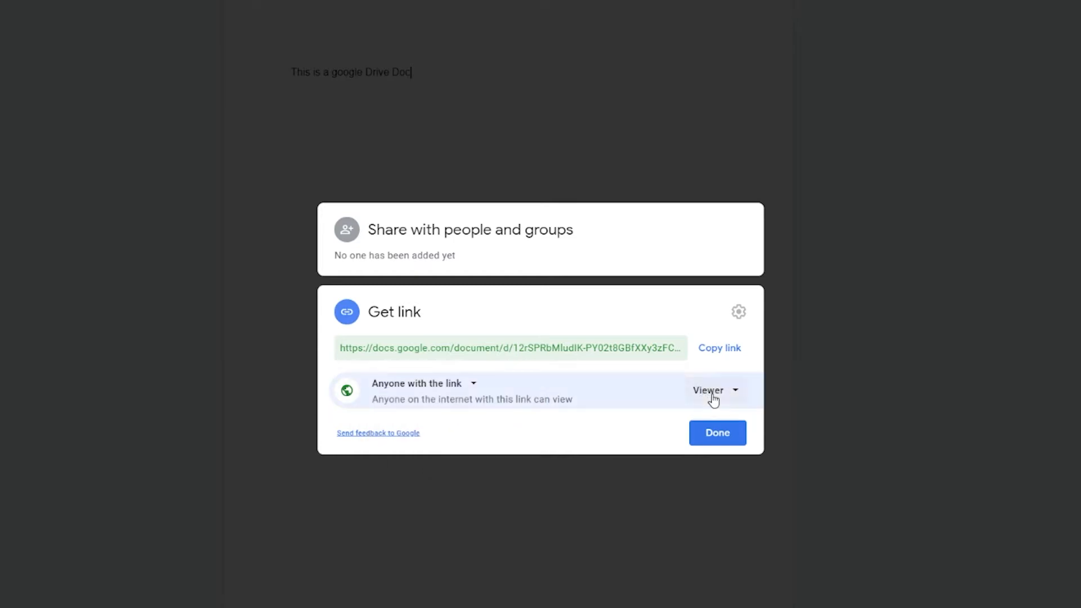
pyautogui.click(715, 391)
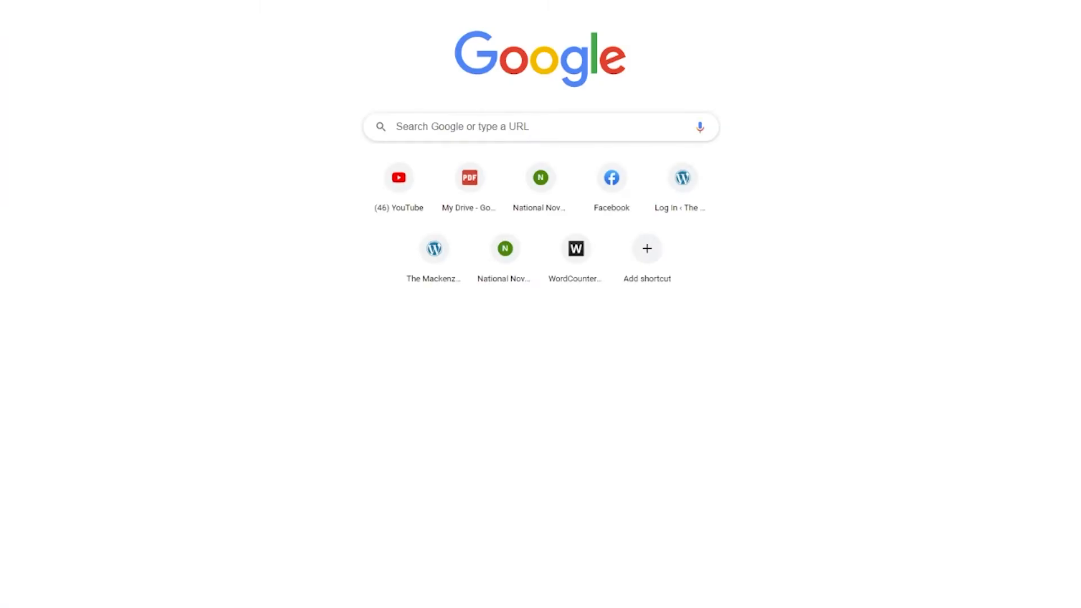
# Step: Move one file out of My Drive using its Remove action
pyautogui.click(468, 177)
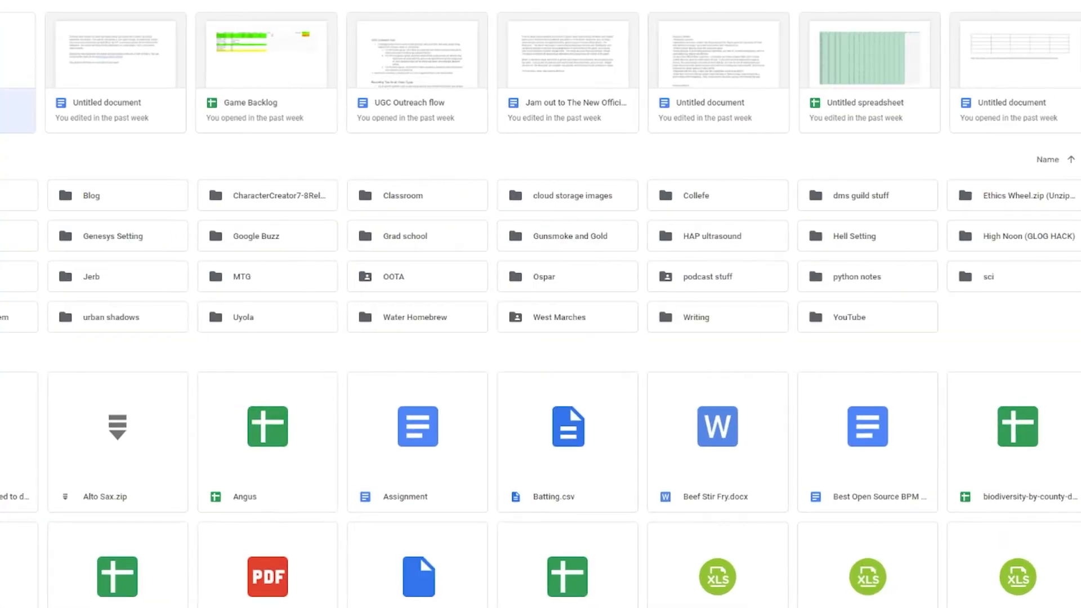
pyautogui.rightClick(104, 53)
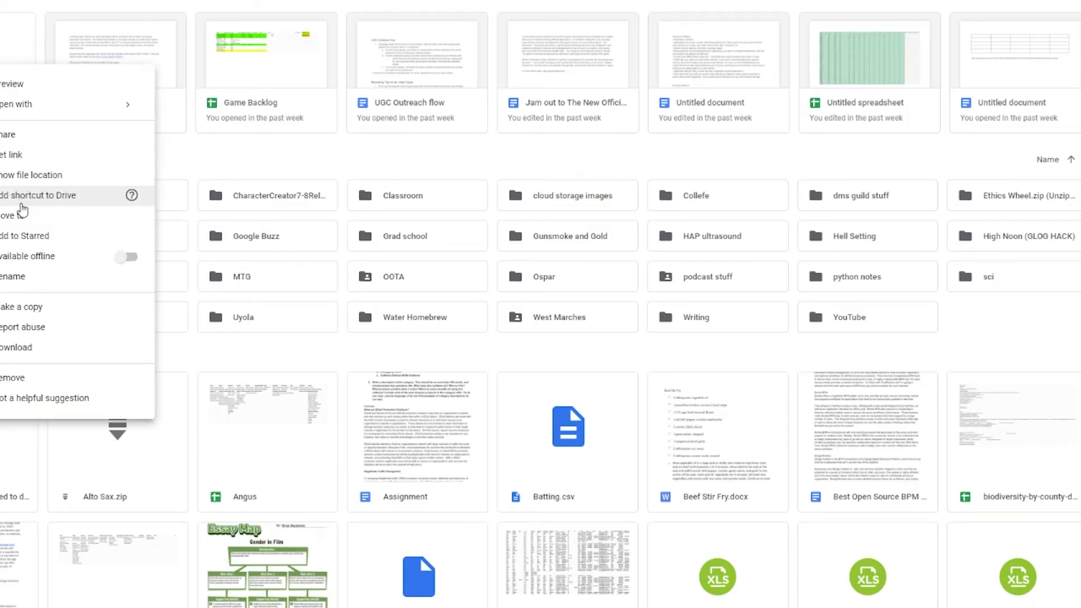
pyautogui.moveTo(24, 326)
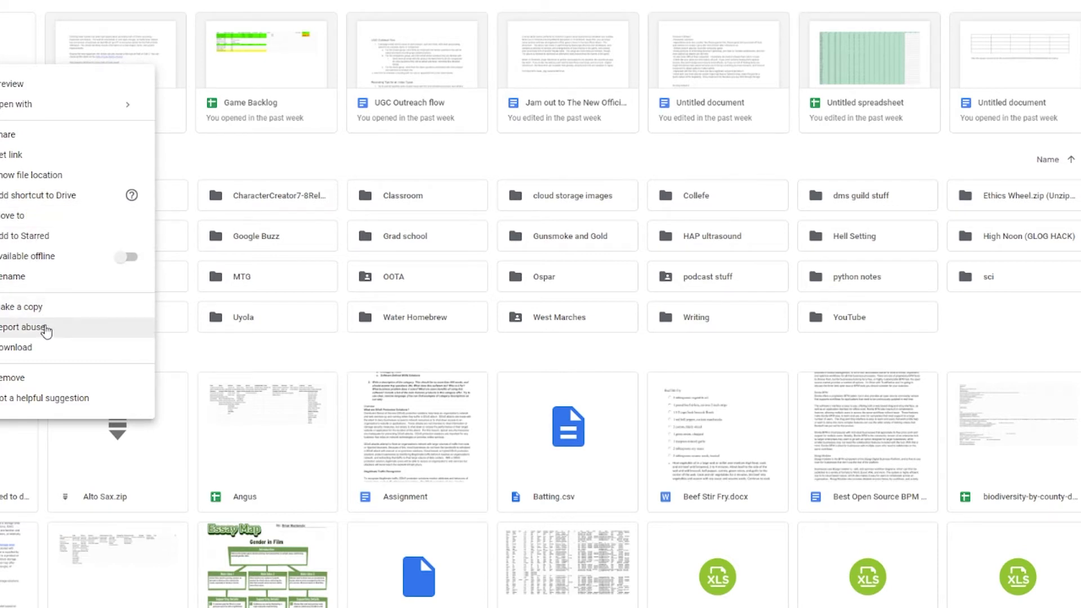
pyautogui.moveTo(44, 379)
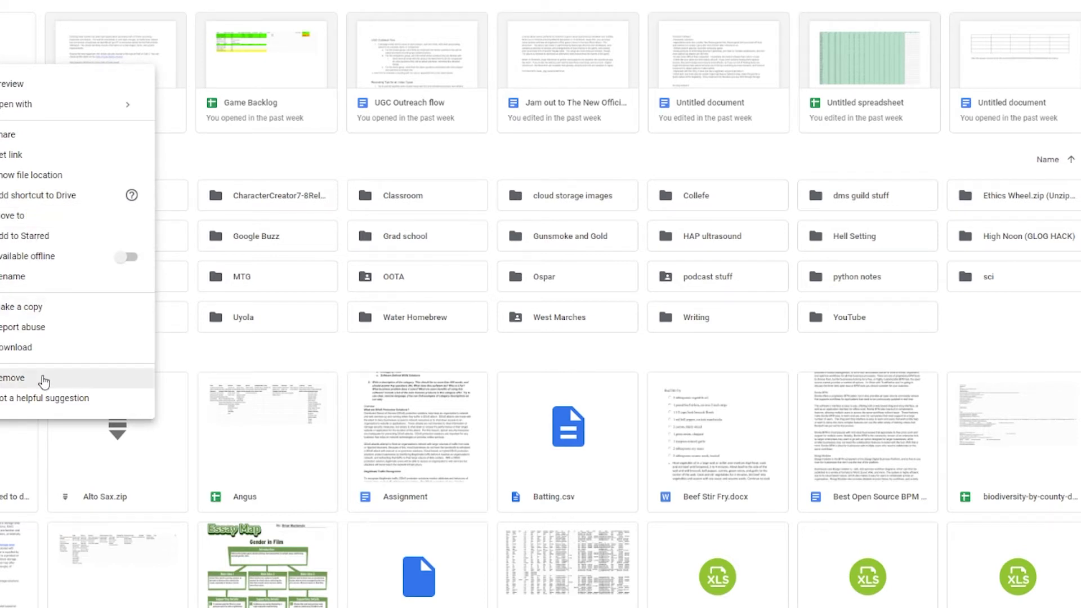
pyautogui.click(12, 378)
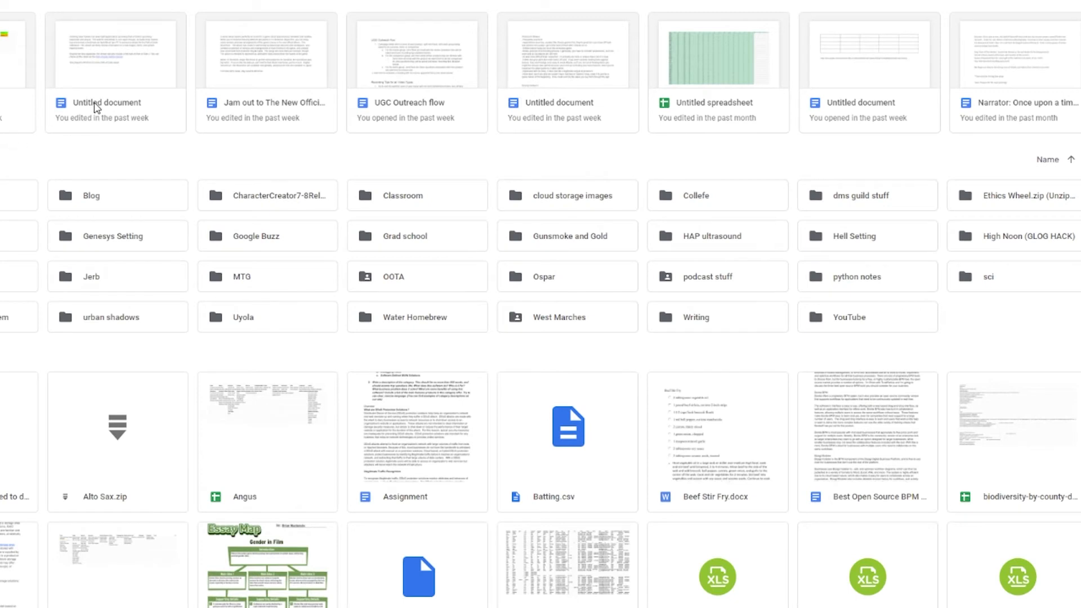
pyautogui.moveTo(22, 153)
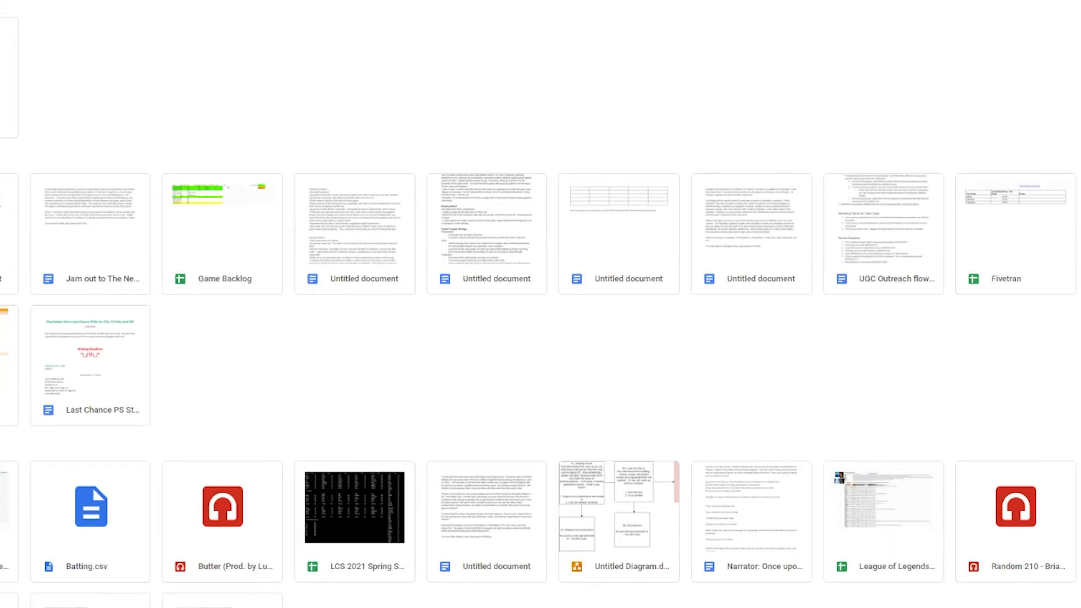
# Step: Delete the trashed item Test forever, confirming the permanent deletion
pyautogui.rightClick(90, 234)
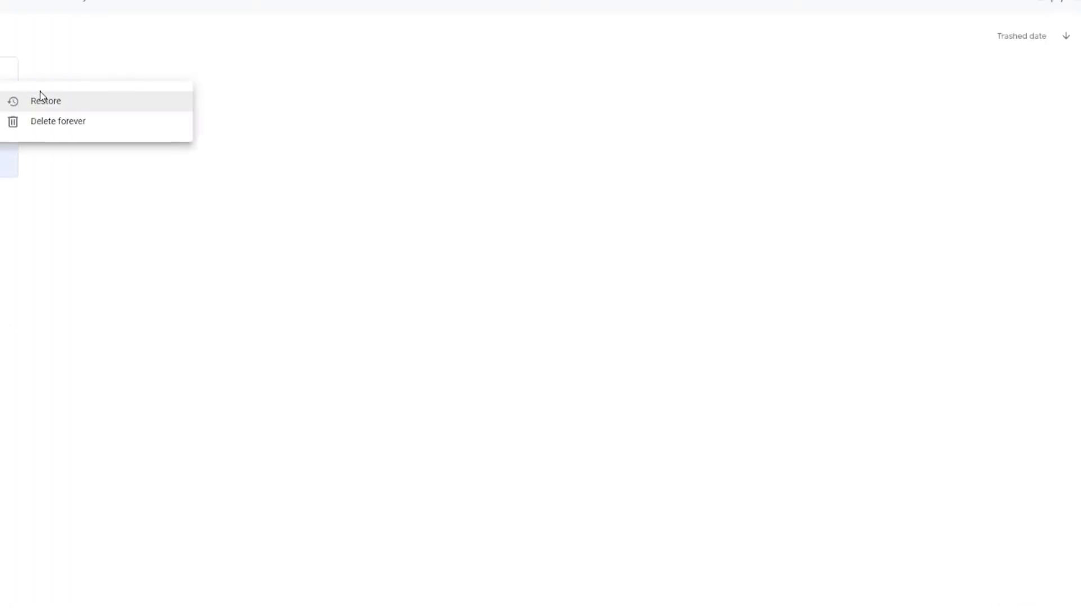
pyautogui.click(57, 121)
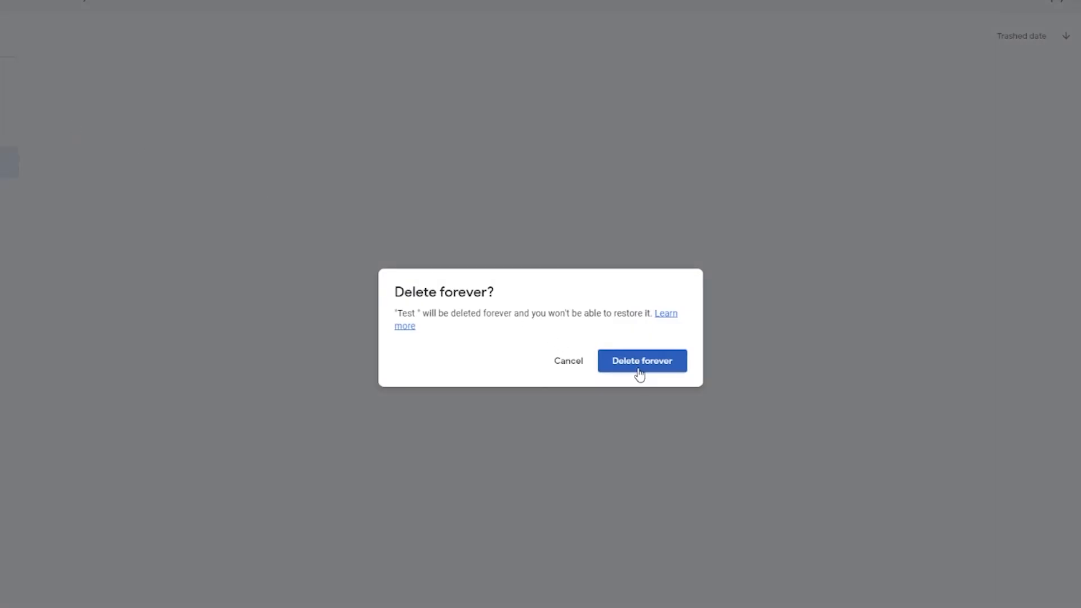
pyautogui.click(640, 360)
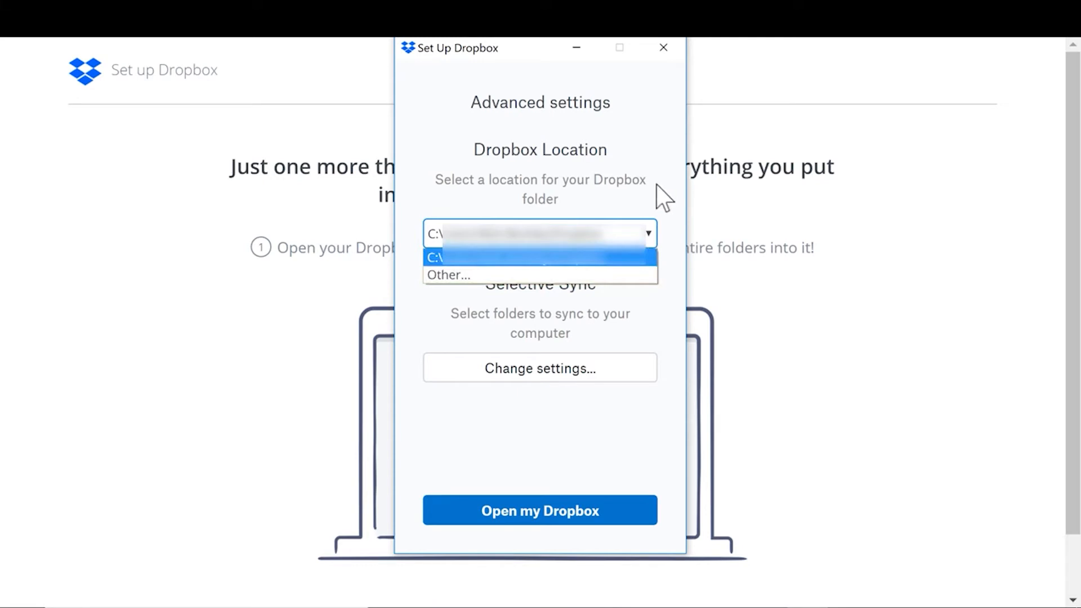
# Step: Keep the default Dropbox location and full folder sync, then finish setup with Open my Dropbox
pyautogui.click(540, 256)
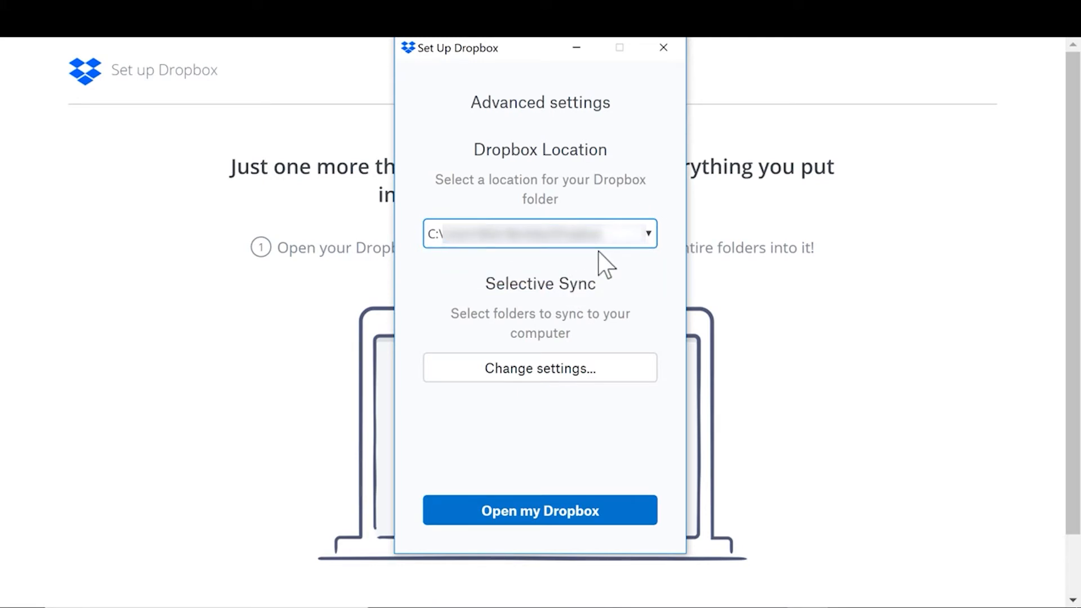
pyautogui.moveTo(576, 362)
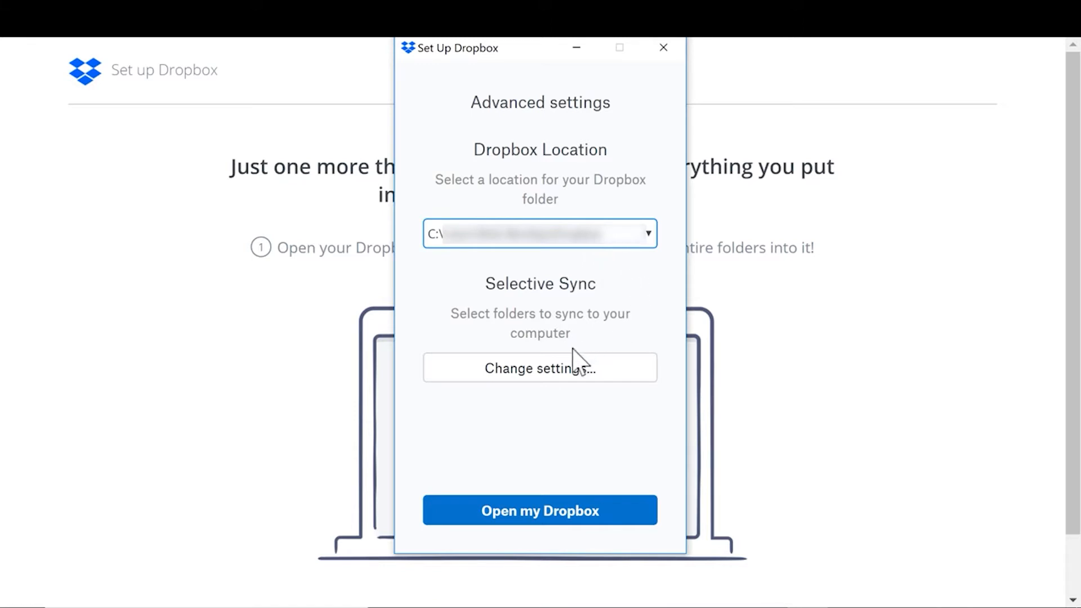
pyautogui.moveTo(582, 355)
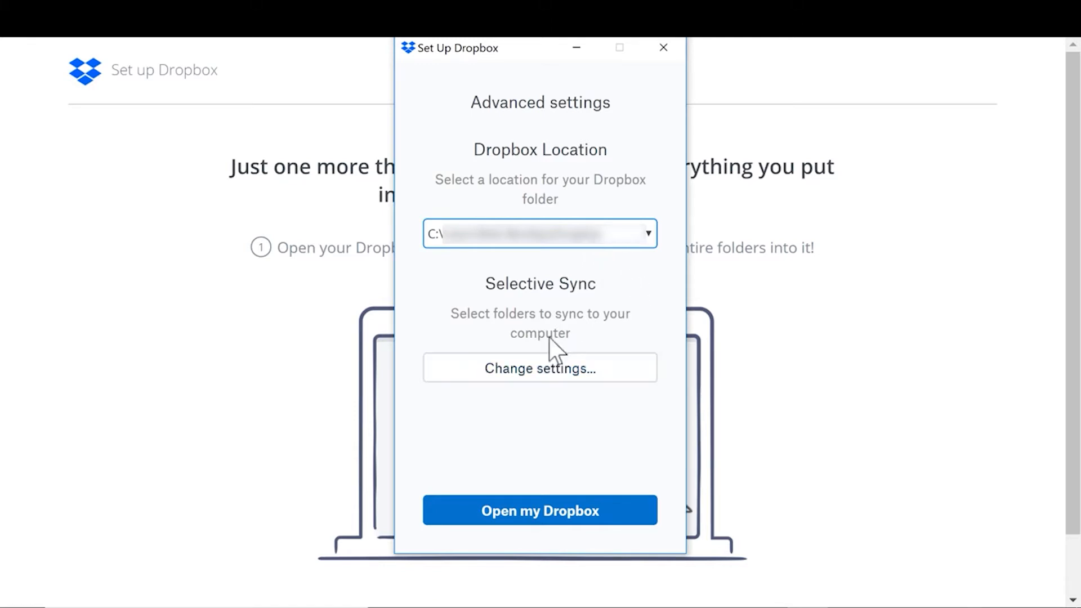
pyautogui.moveTo(624, 293)
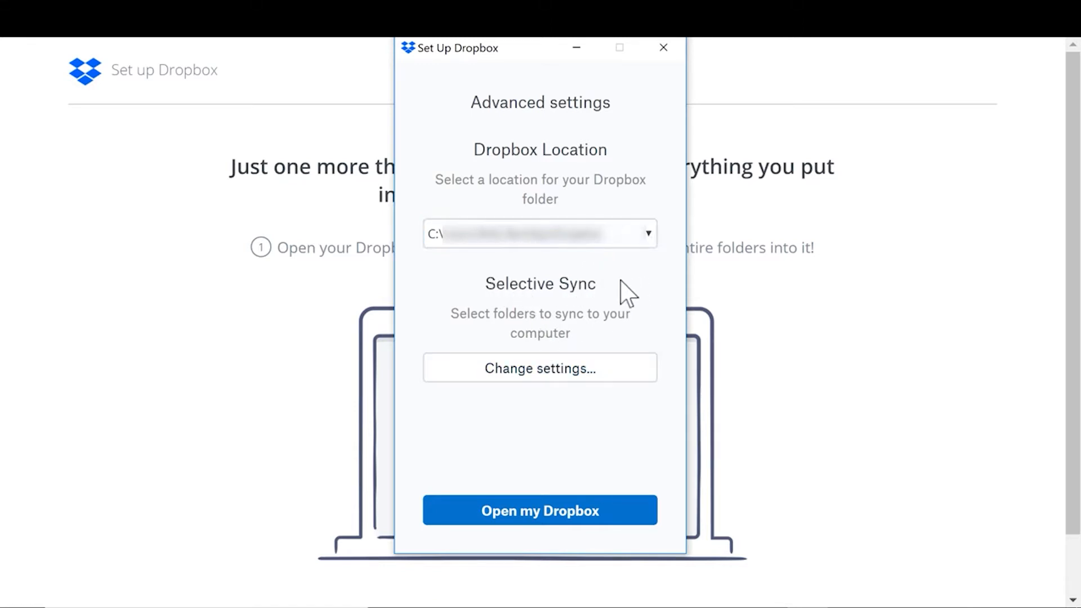
pyautogui.click(539, 368)
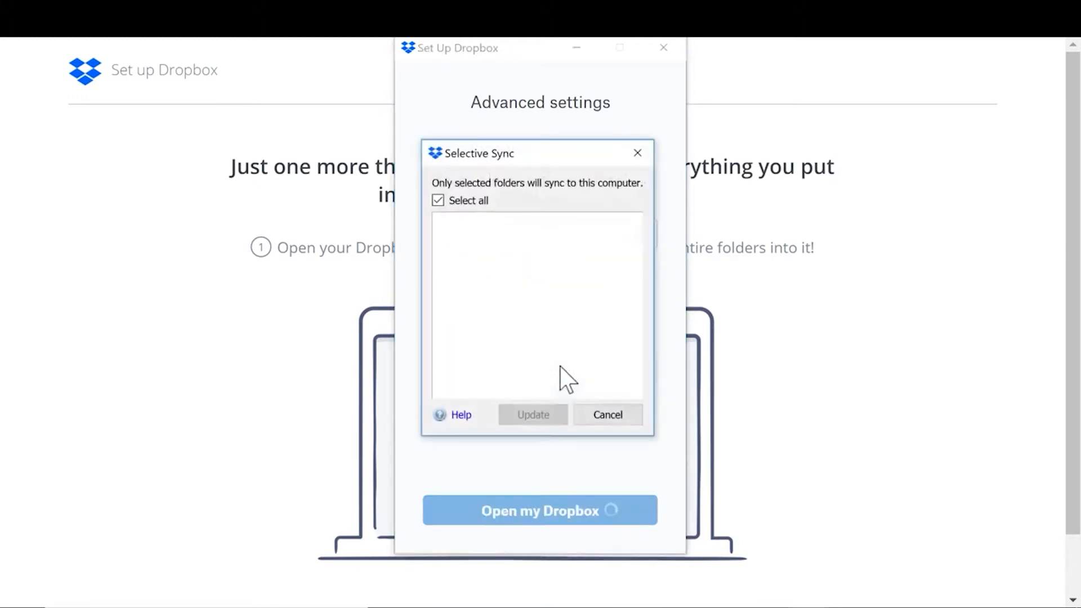
pyautogui.moveTo(503, 248)
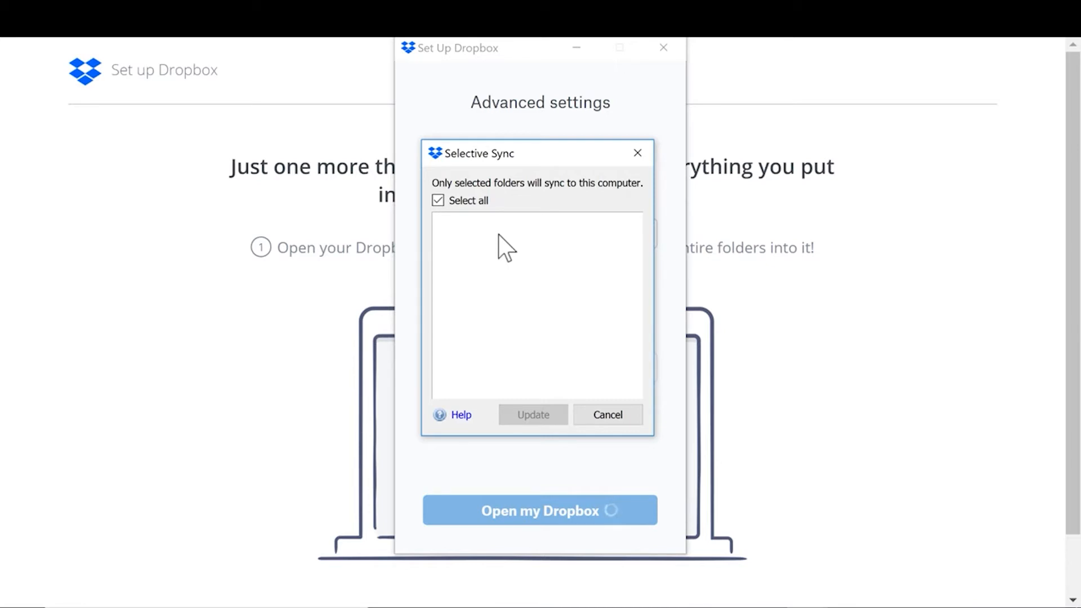
pyautogui.moveTo(691, 188)
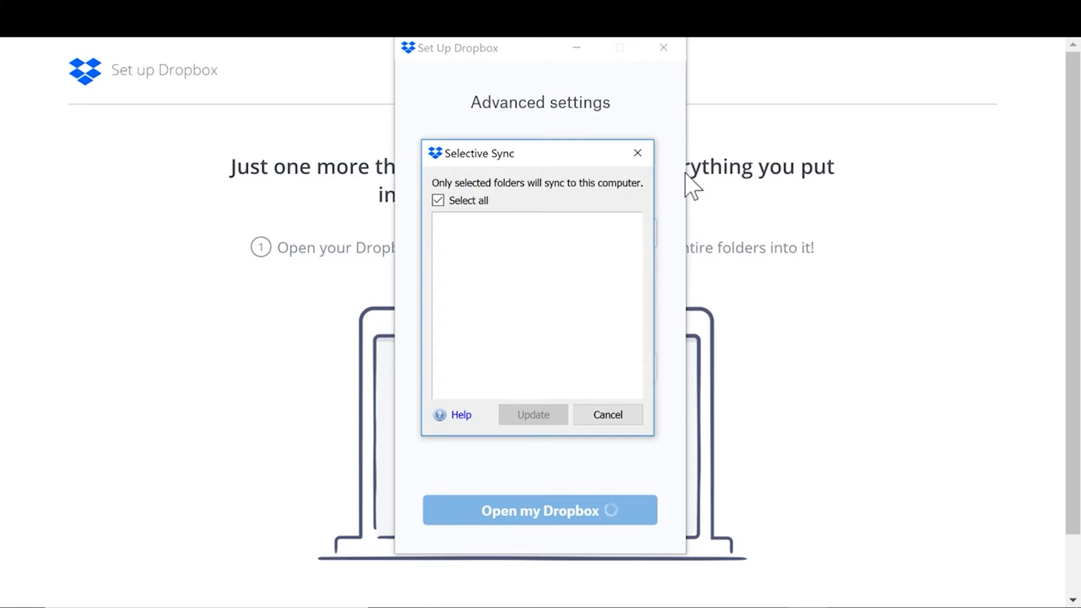
pyautogui.click(607, 414)
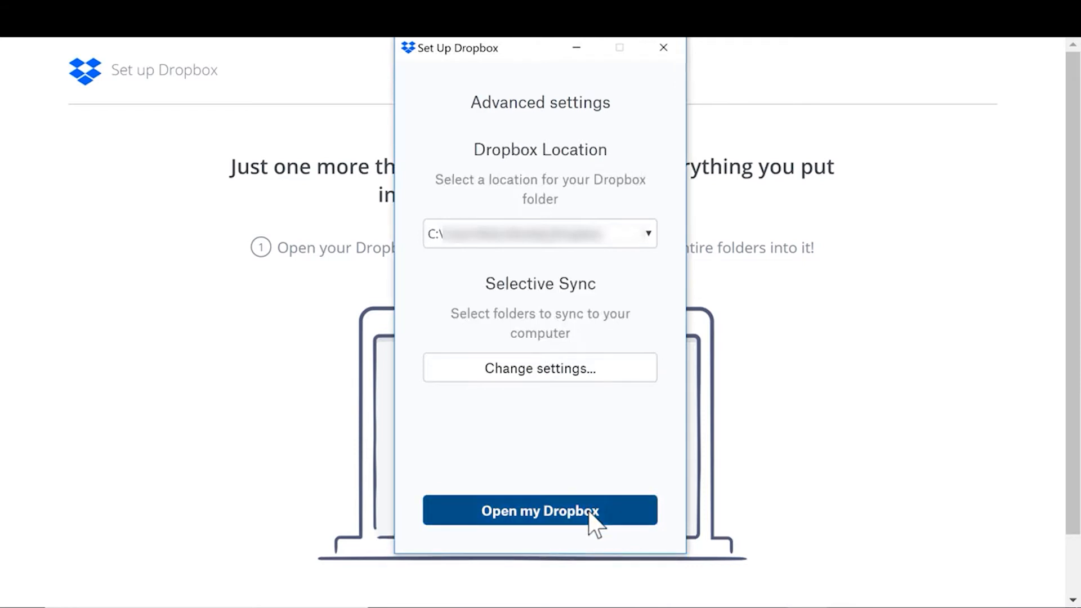
pyautogui.click(540, 510)
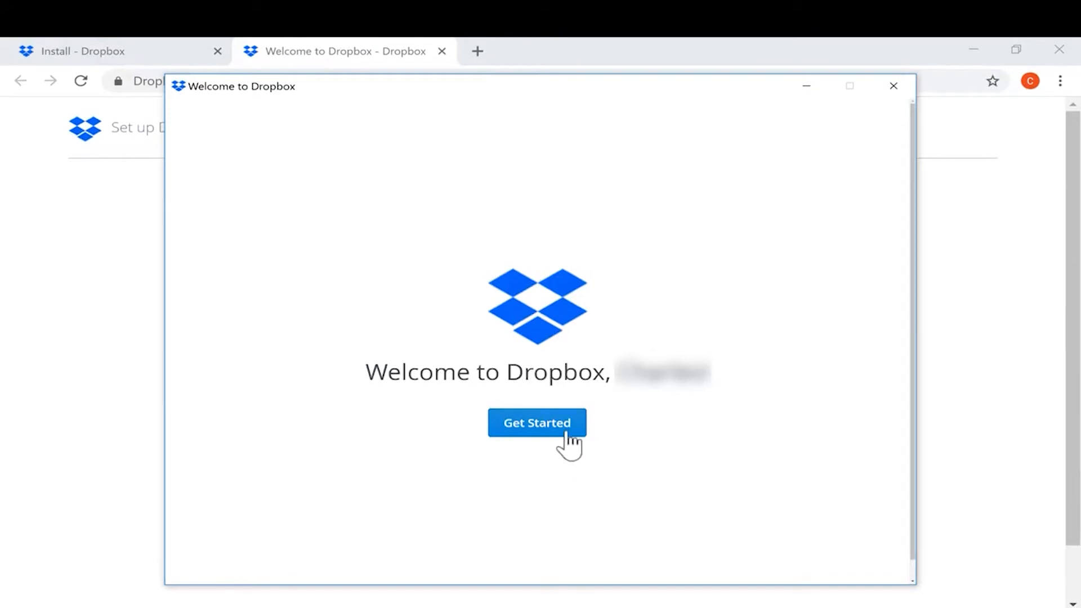
# Step: Step through the welcome tour and keep files local on the free Dropbox Basic plan
pyautogui.click(536, 422)
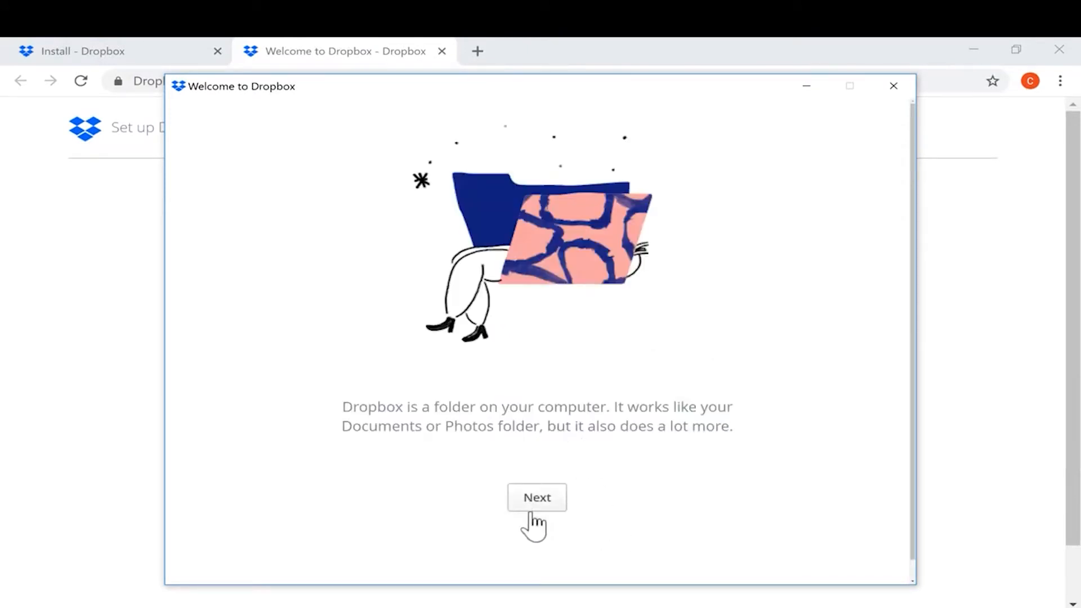
pyautogui.click(536, 497)
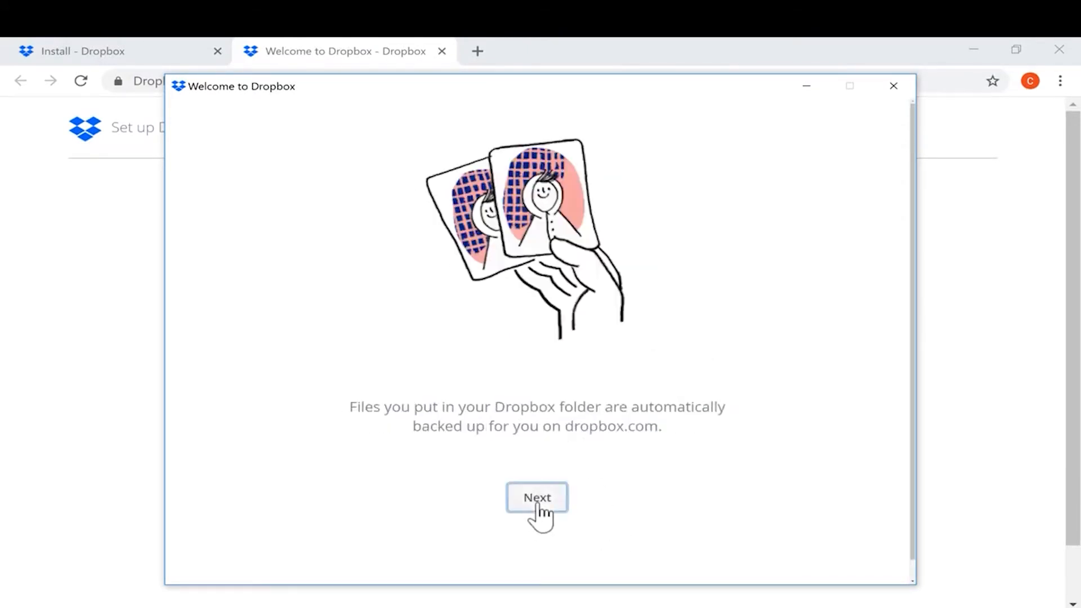
pyautogui.click(536, 496)
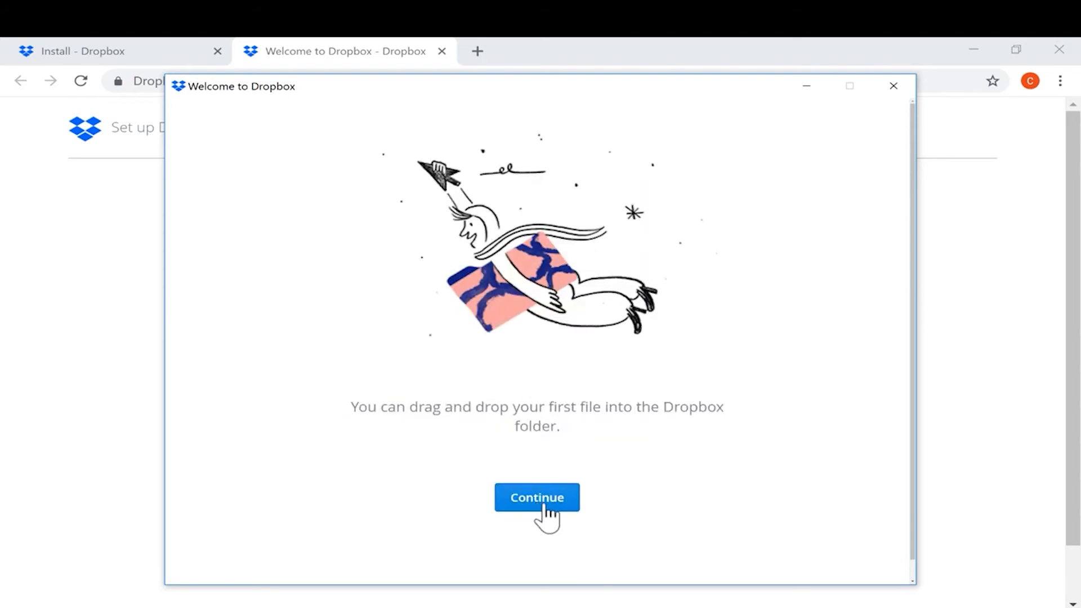
pyautogui.click(536, 497)
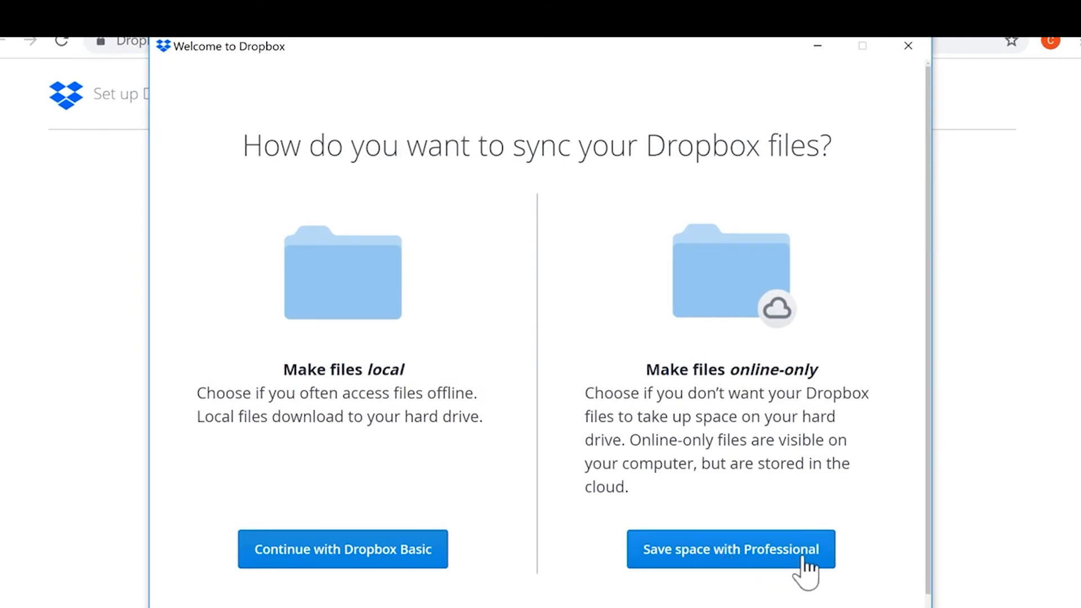
pyautogui.moveTo(848, 307)
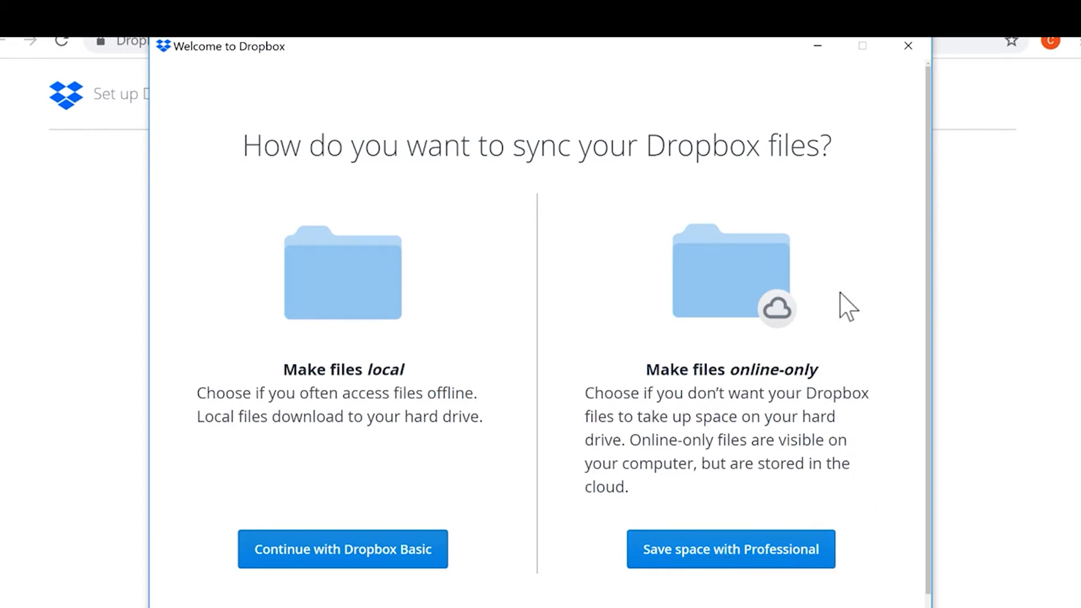
pyautogui.moveTo(744, 386)
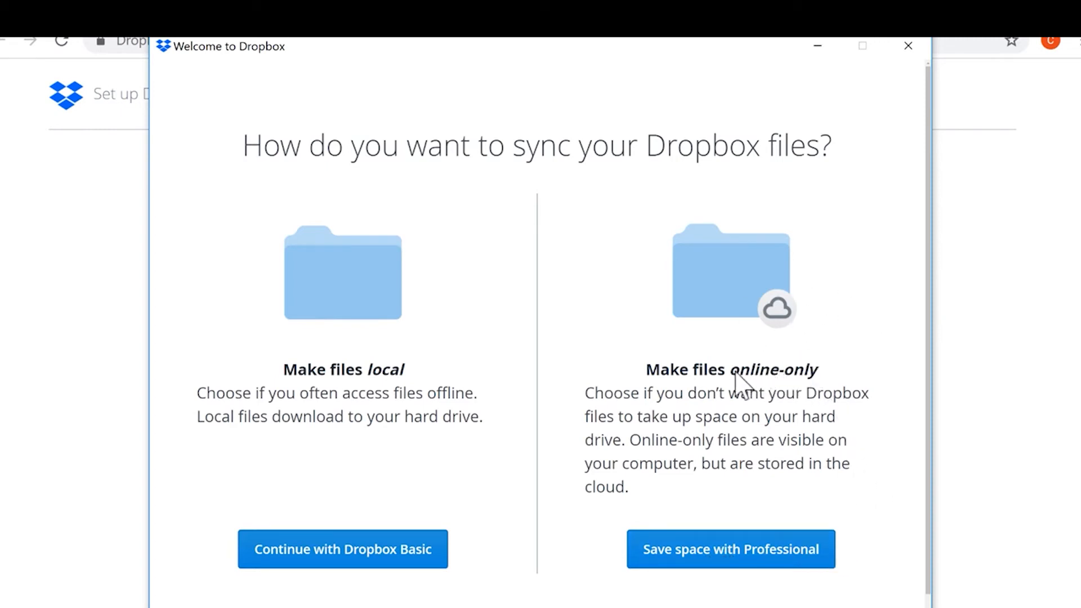
pyautogui.moveTo(776, 323)
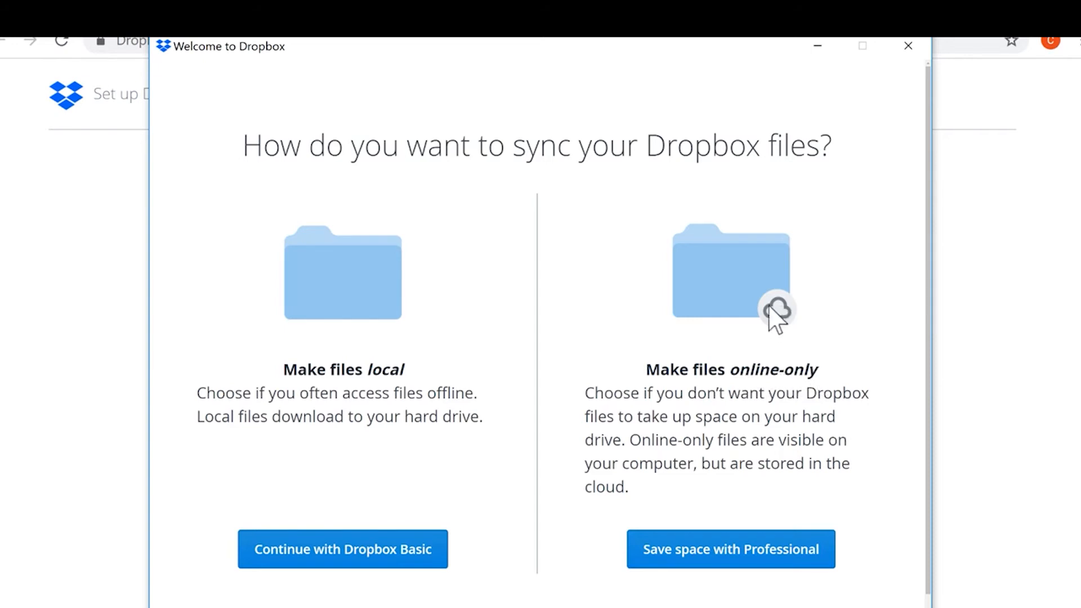
pyautogui.moveTo(807, 348)
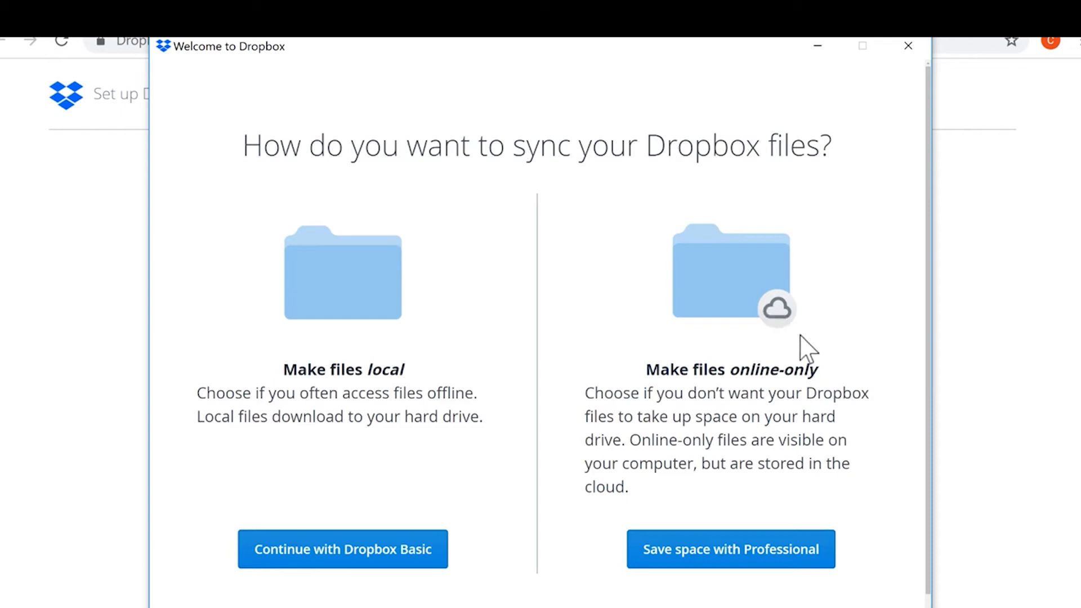
pyautogui.moveTo(822, 474)
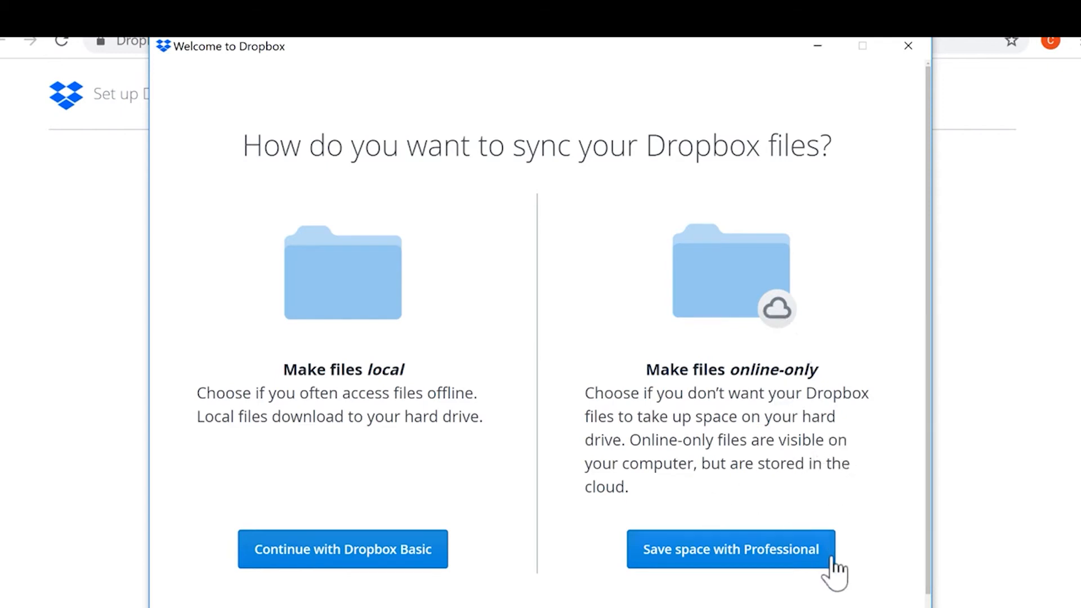
pyautogui.moveTo(755, 558)
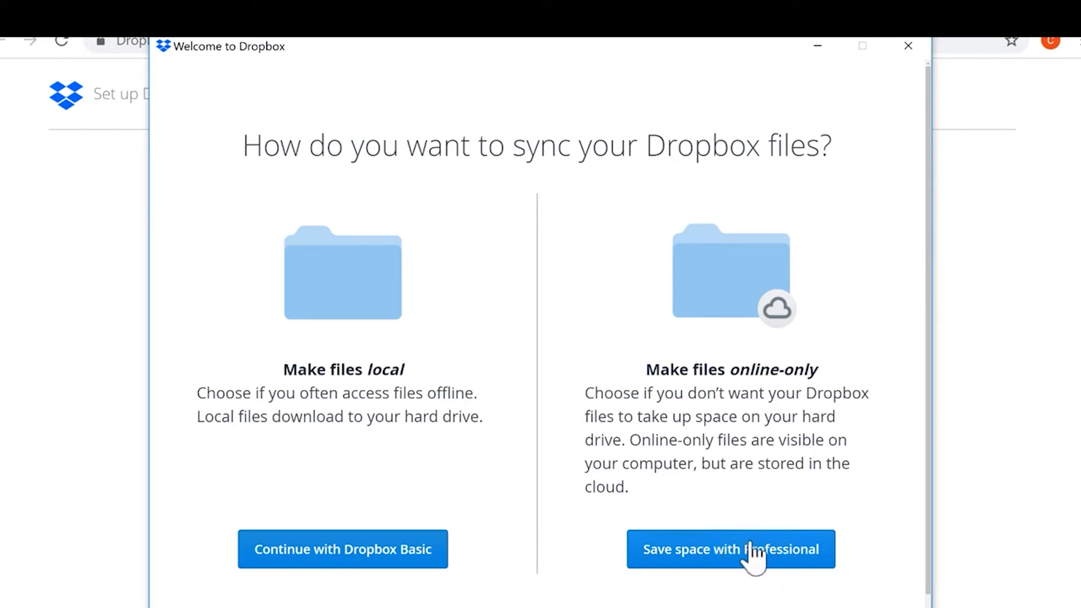
pyautogui.moveTo(342, 549)
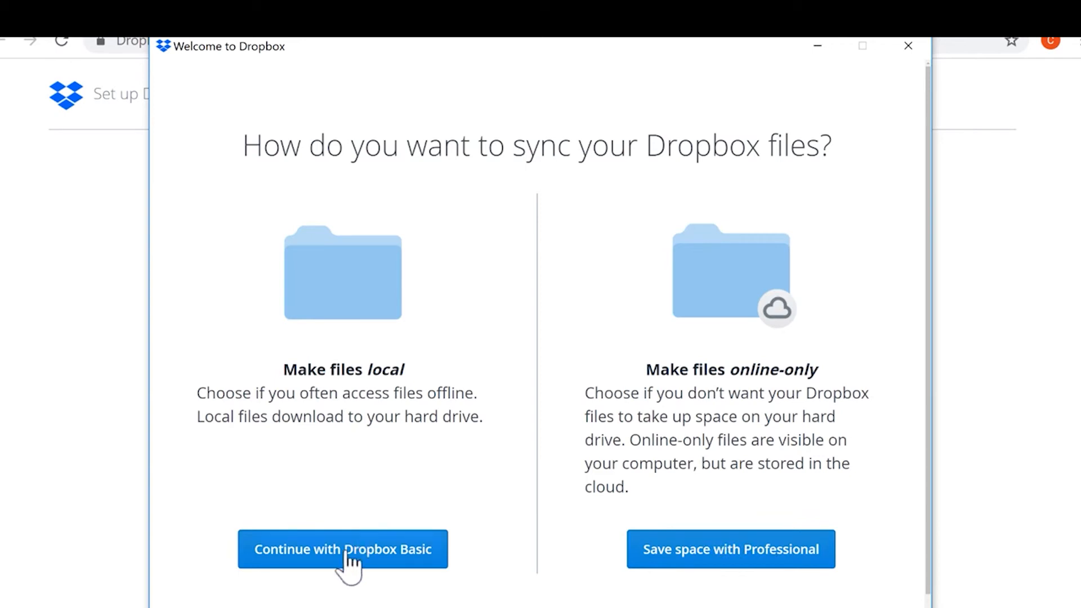
pyautogui.moveTo(420, 566)
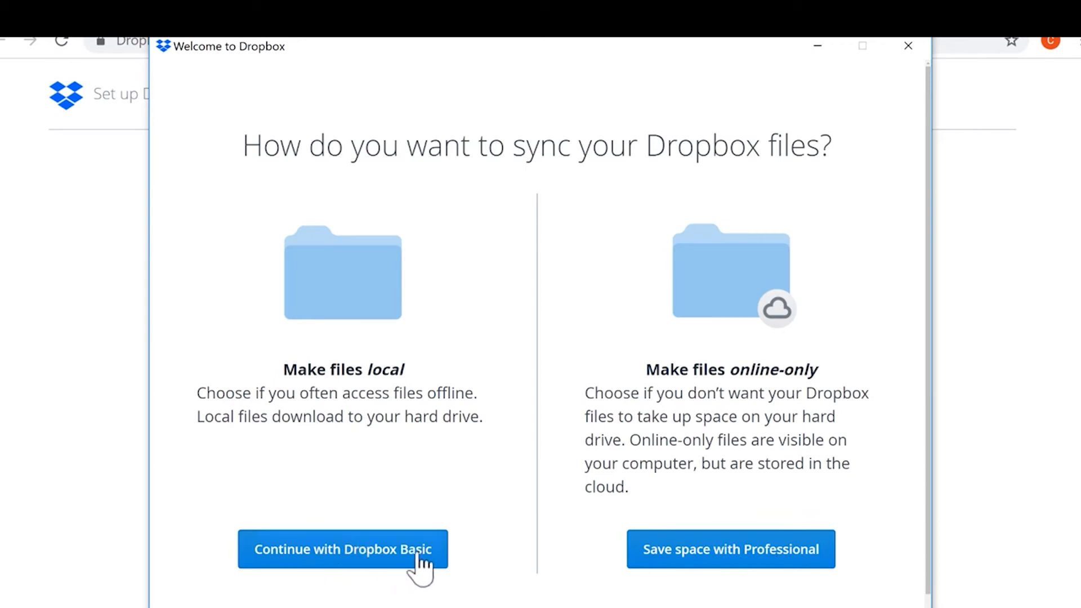
pyautogui.moveTo(412, 394)
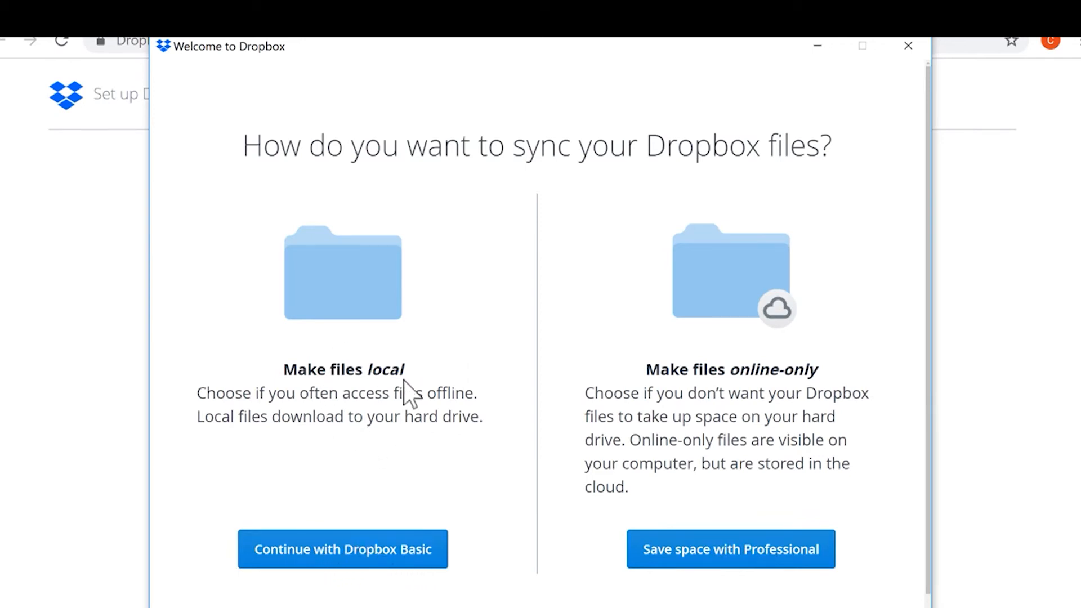
pyautogui.moveTo(393, 425)
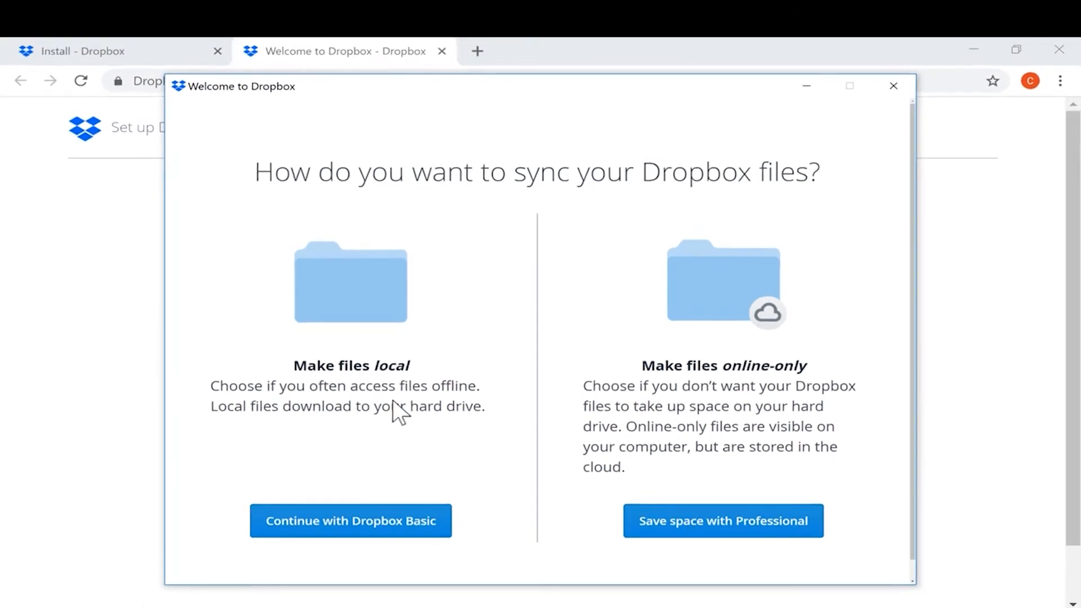
pyautogui.click(350, 521)
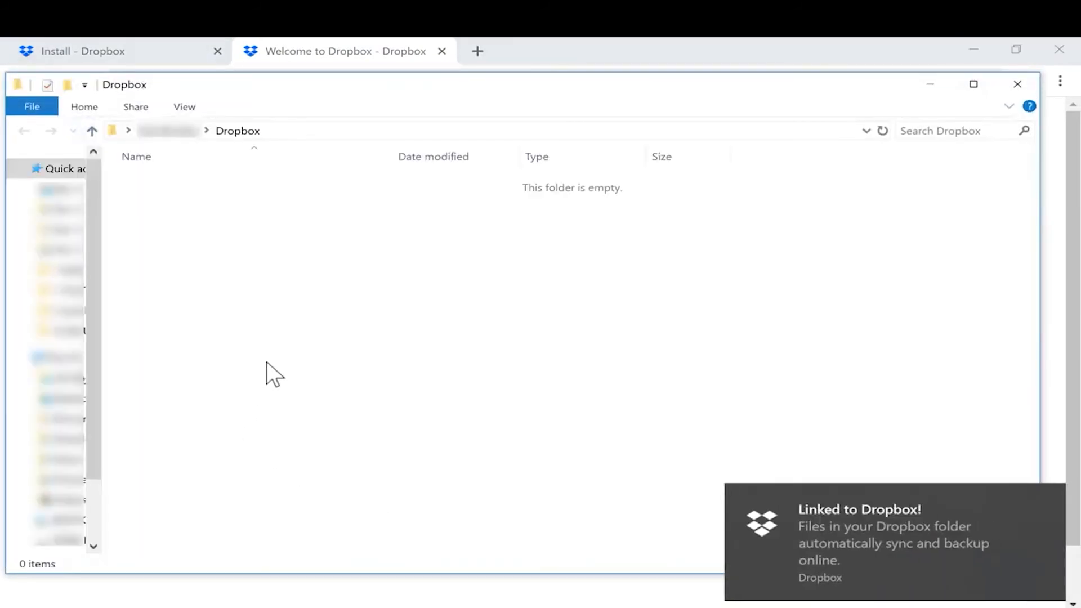
pyautogui.scroll(-3)
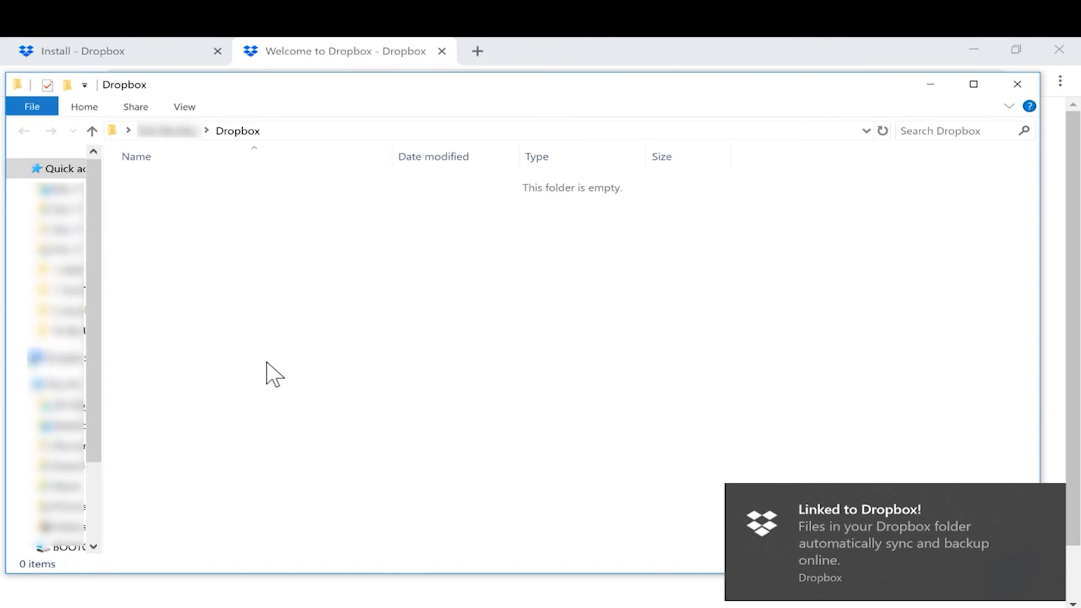
pyautogui.moveTo(384, 250)
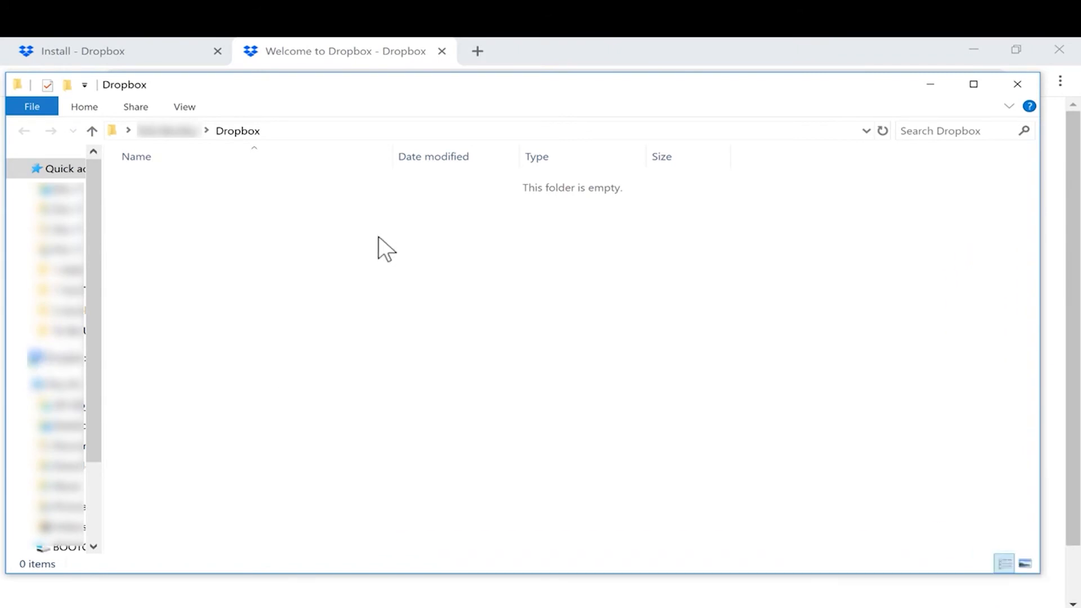
pyautogui.moveTo(737, 118)
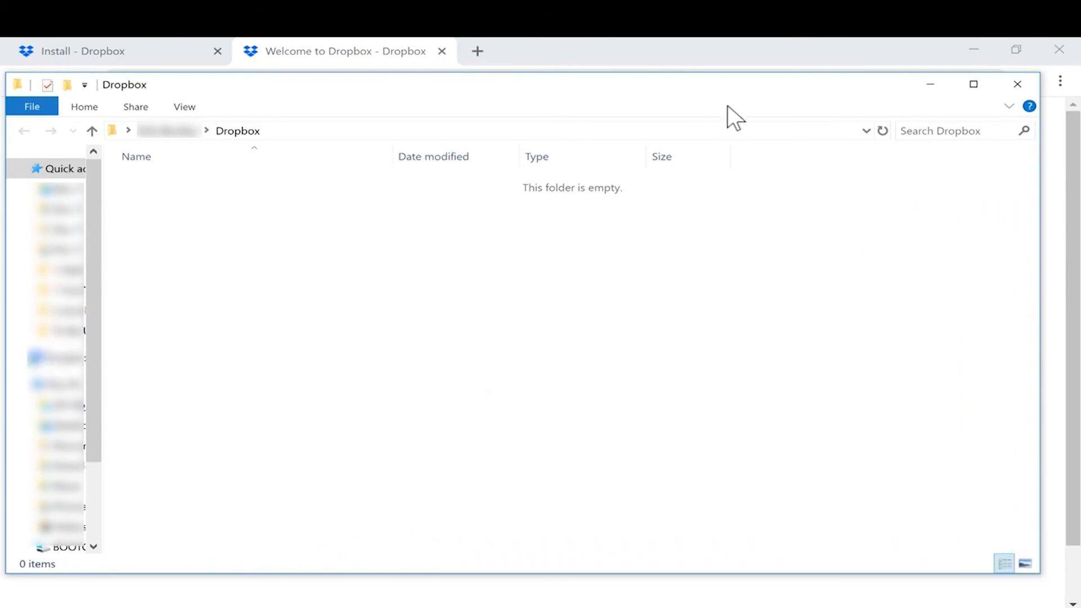
pyautogui.moveTo(913, 59)
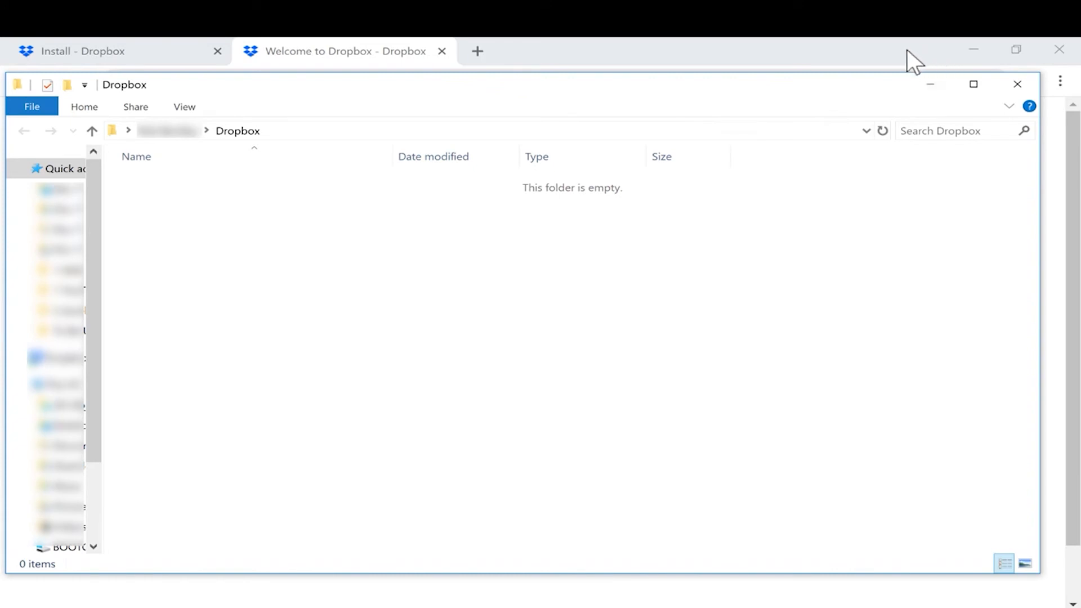
pyautogui.moveTo(441, 285)
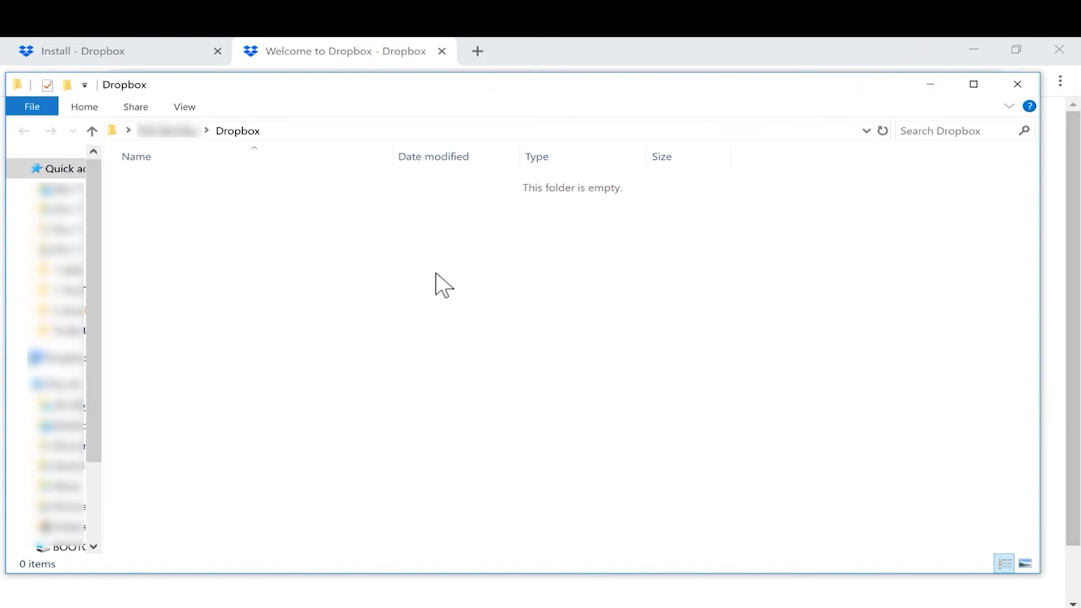
pyautogui.moveTo(551, 95)
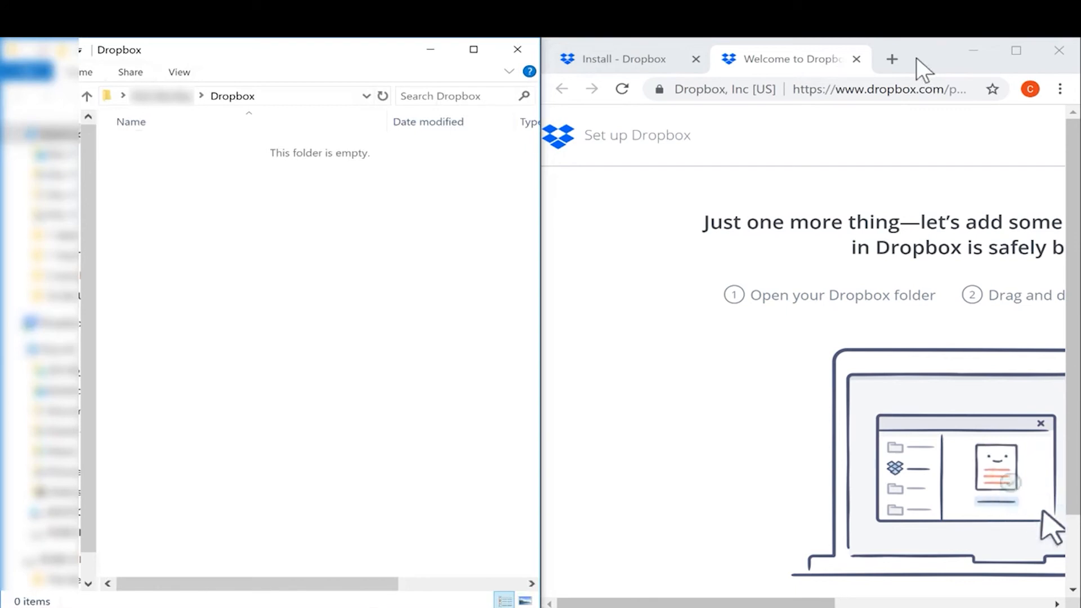
# Step: Scroll down the page showing the Dropbox folder beside the browser setup page
pyautogui.scroll(-3)
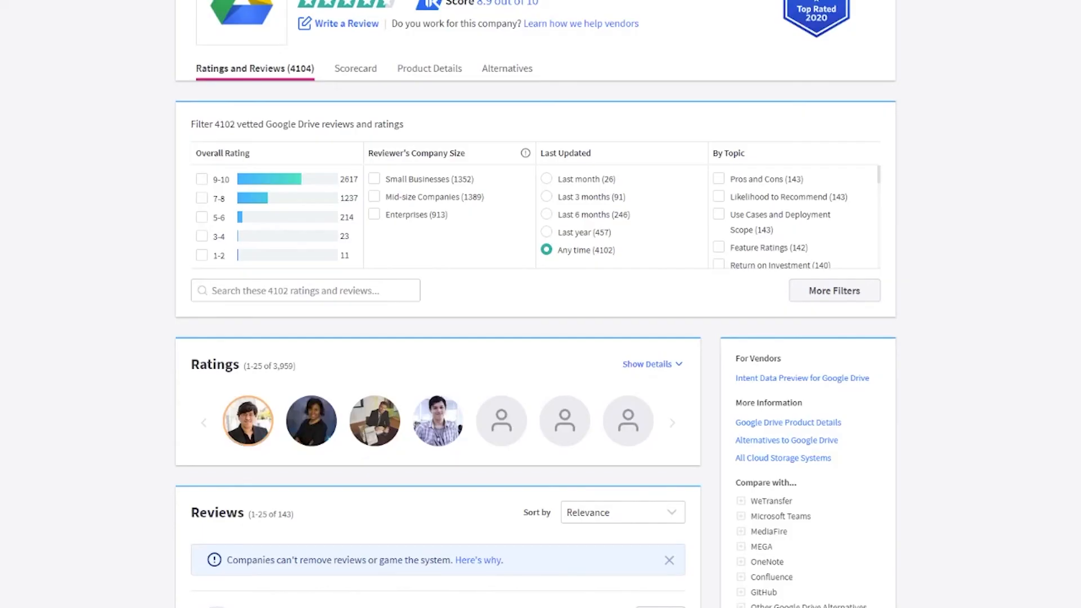
pyautogui.scroll(-3)
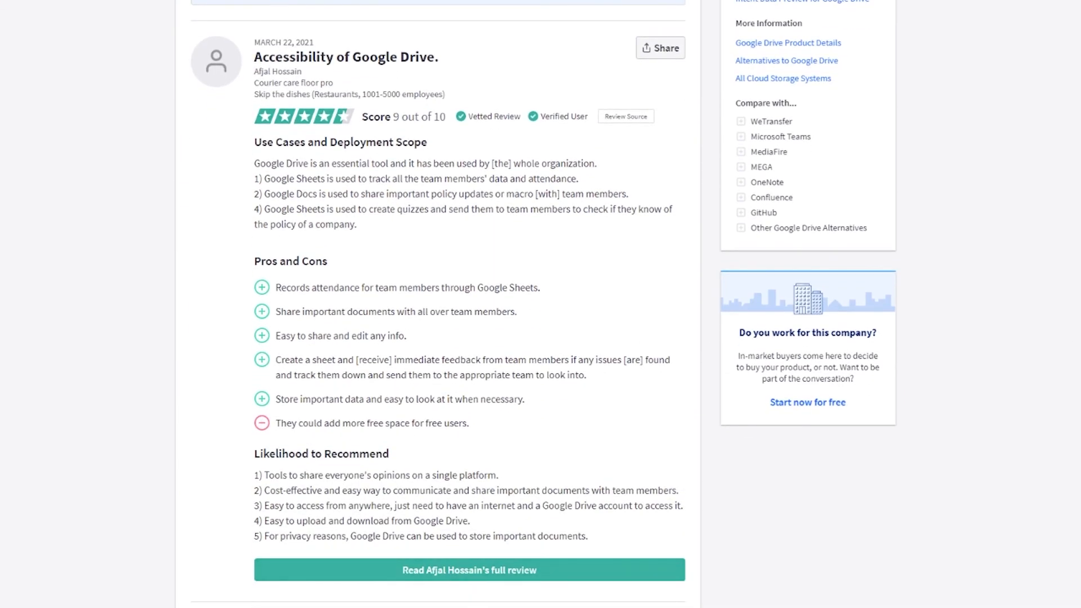
pyautogui.scroll(-3)
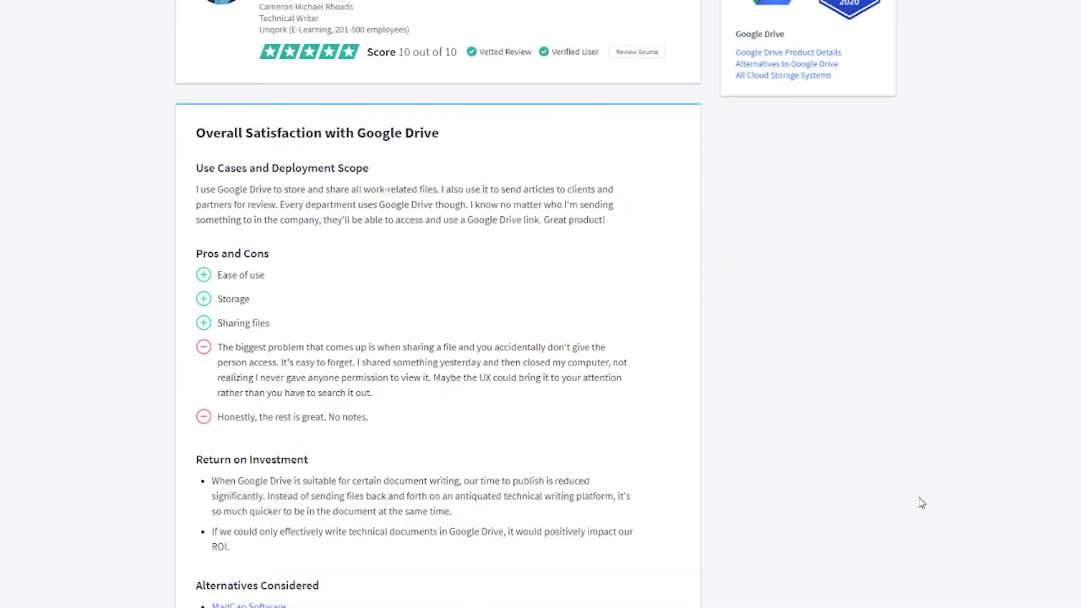
pyautogui.scroll(-3)
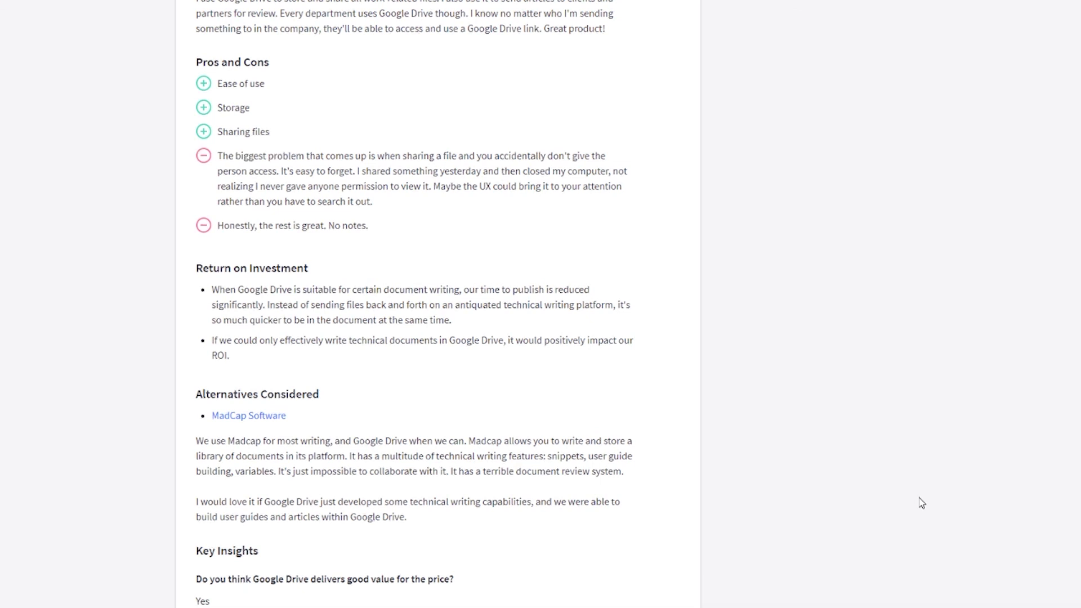
pyautogui.scroll(-3)
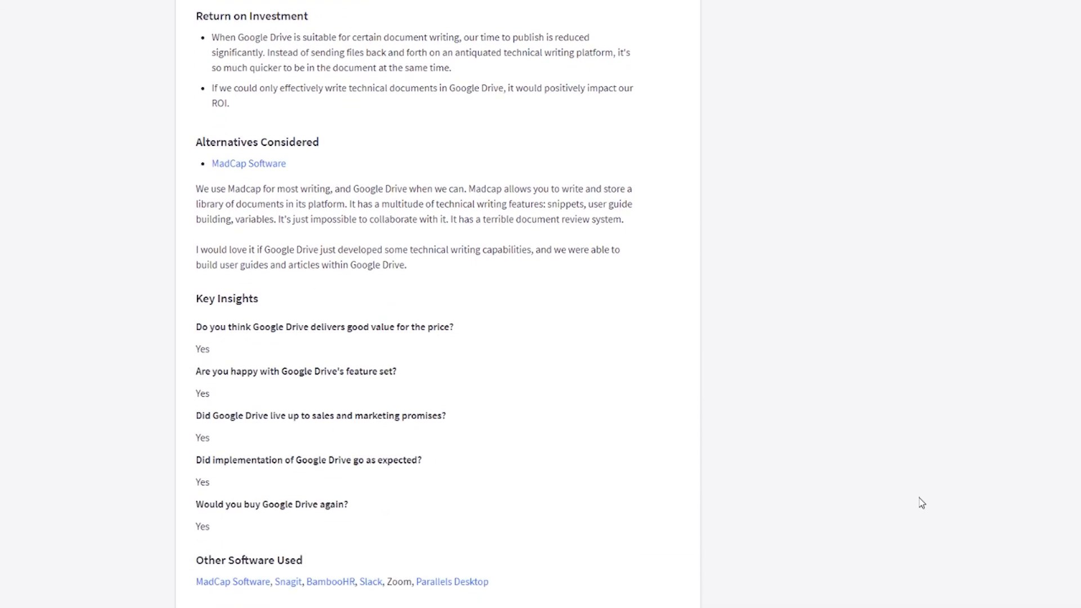